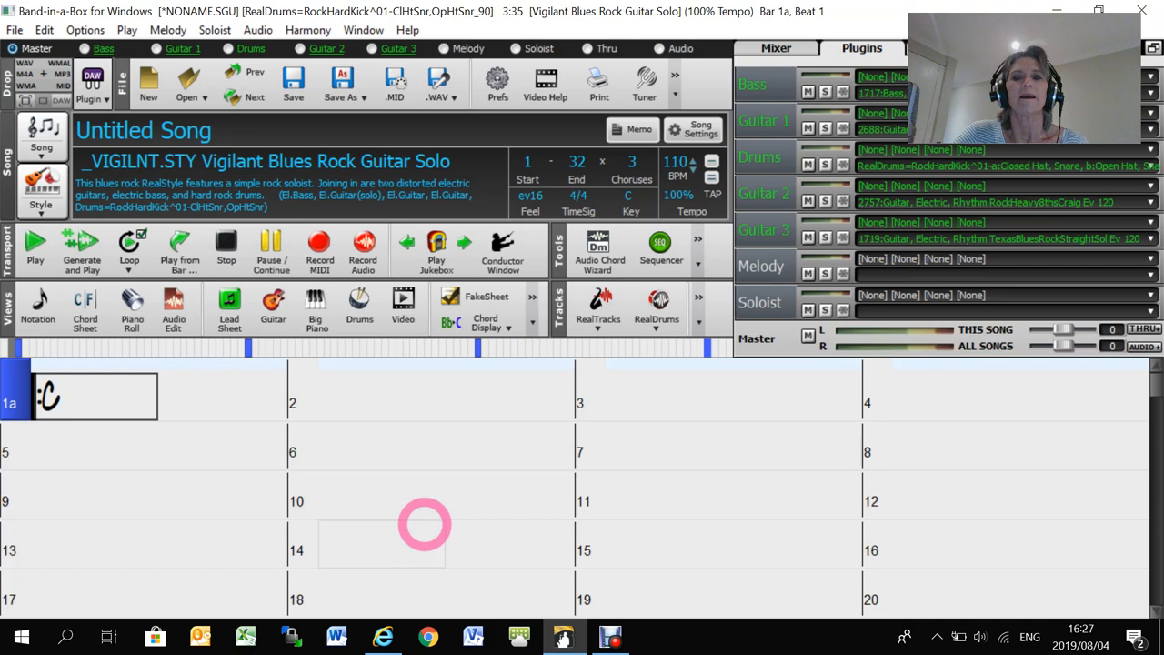
{"action": "mouse_move", "coordinate": [405, 516]}
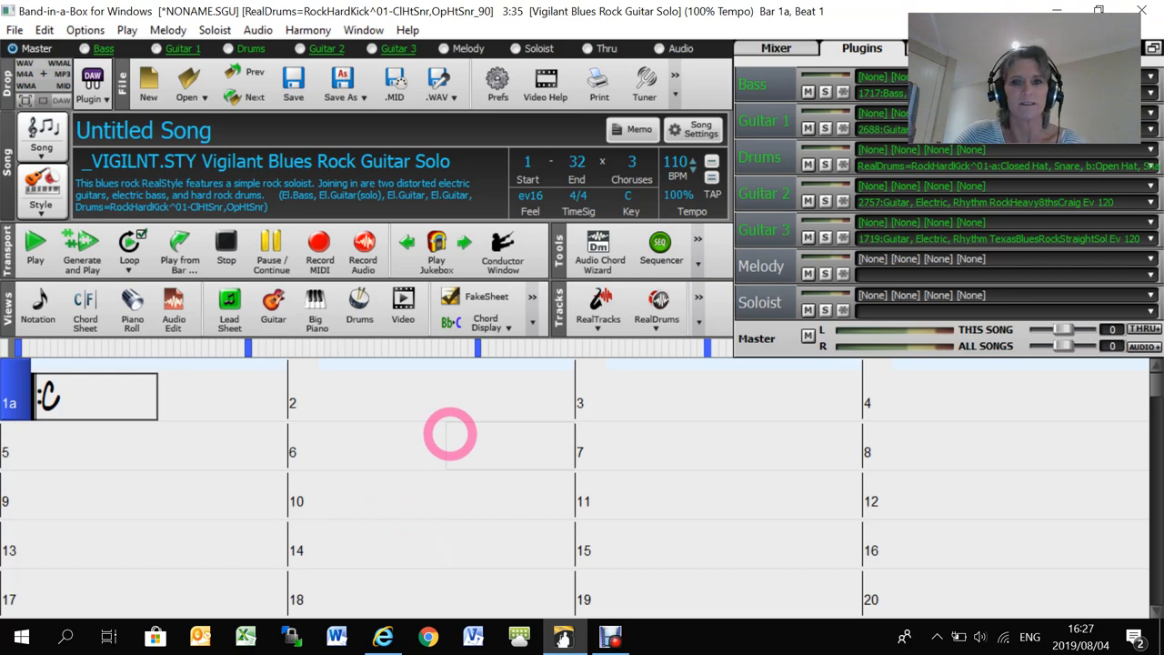
Step: Bring up the Style button's dropdown of ways to choose a style
{"action": "left_click", "coordinate": [35, 242]}
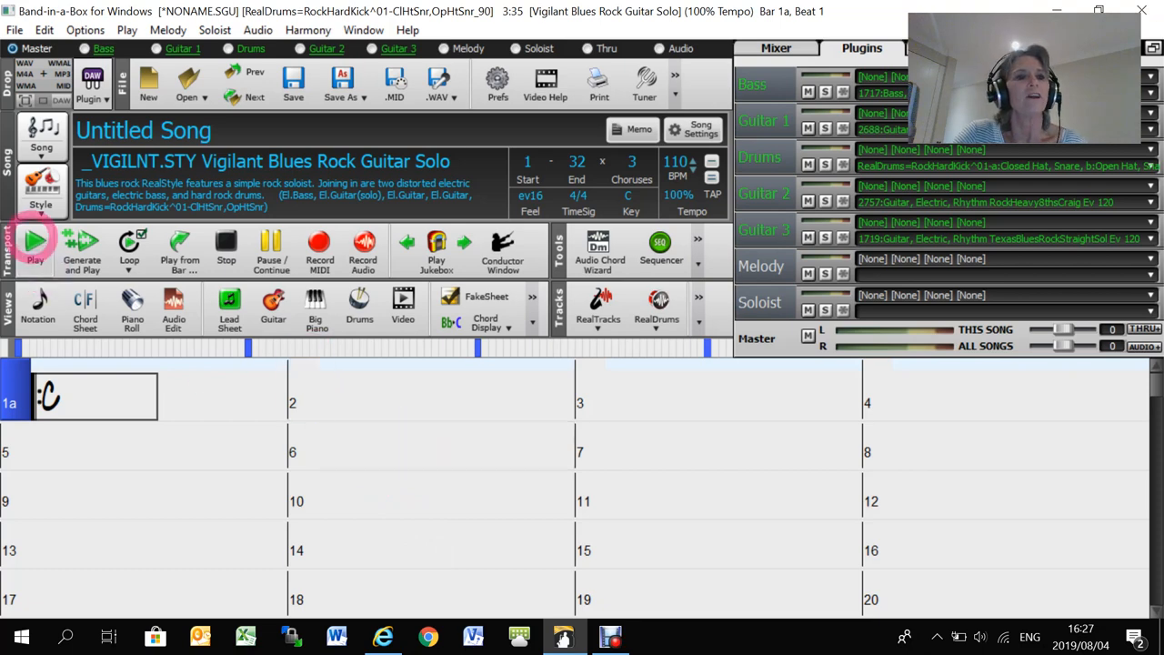
{"action": "left_click", "coordinate": [40, 204]}
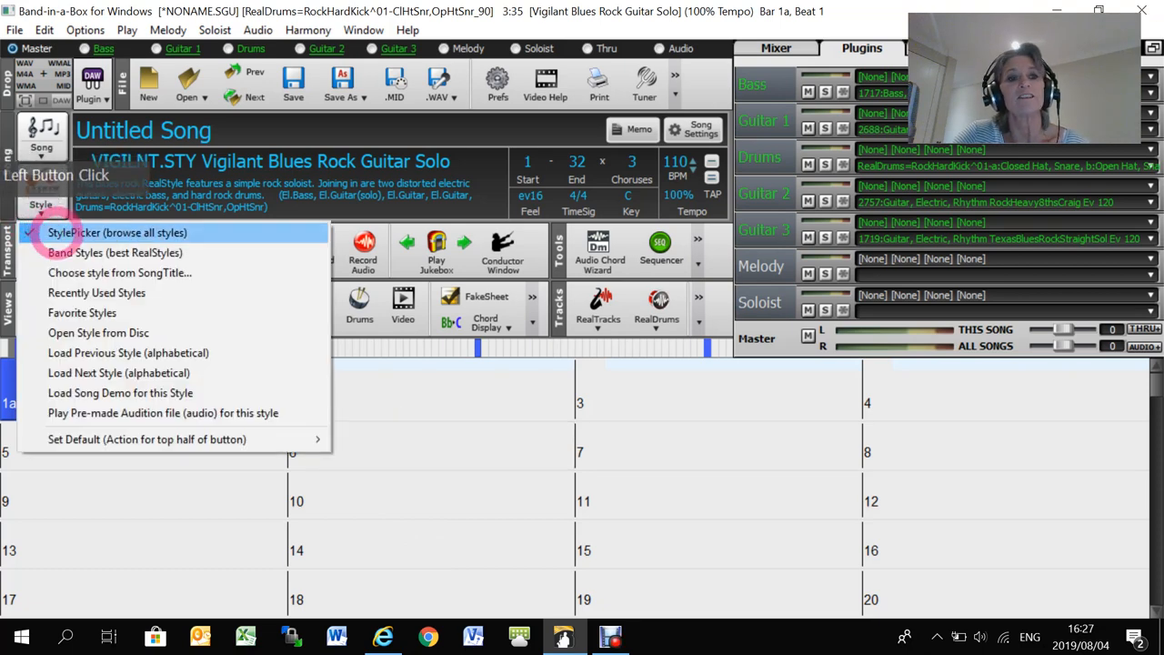
Step: Launch StylePicker and clear its filters so all 6,319 styles are listed
{"action": "left_click", "coordinate": [117, 232]}
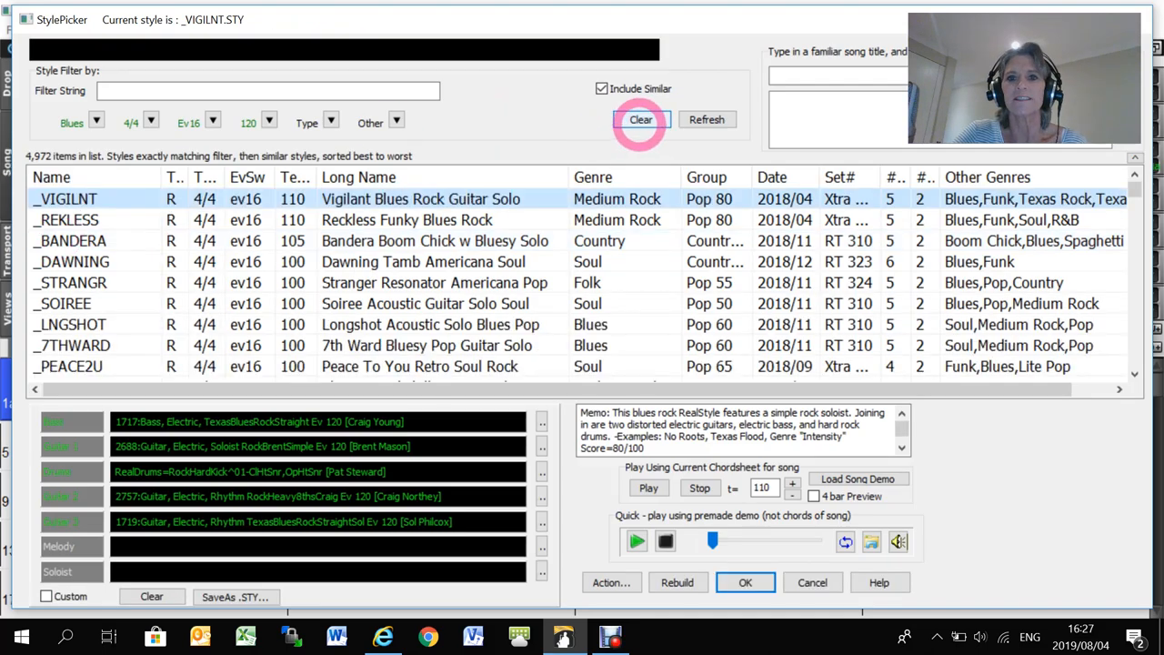
{"action": "left_click", "coordinate": [641, 119]}
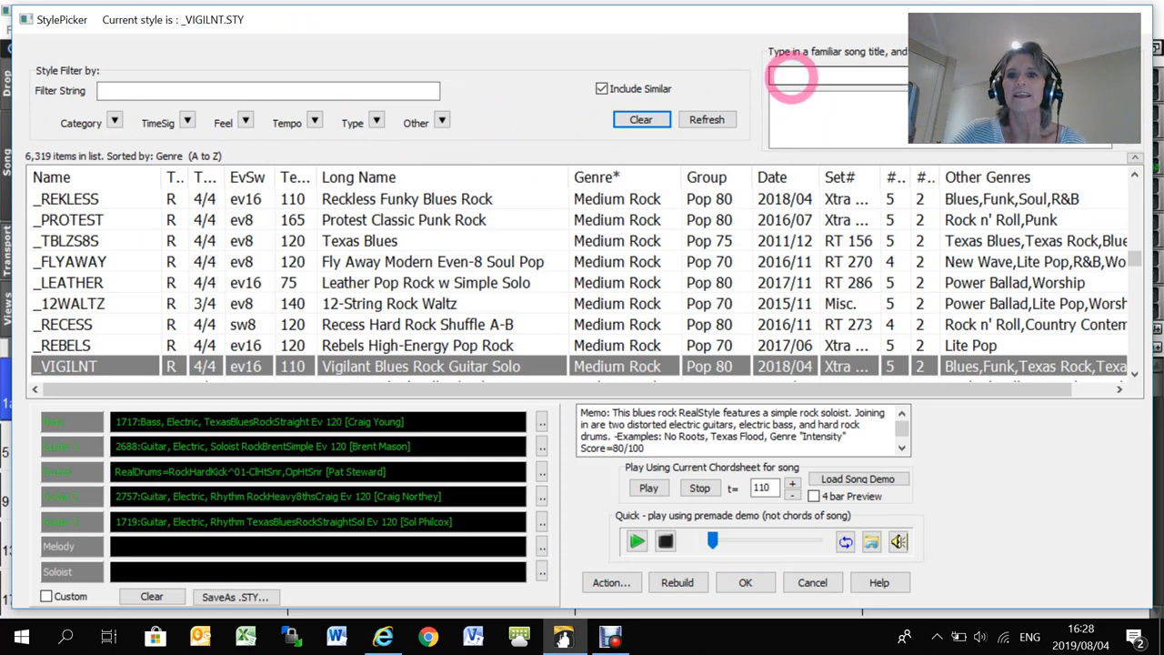
{"action": "mouse_move", "coordinate": [745, 582]}
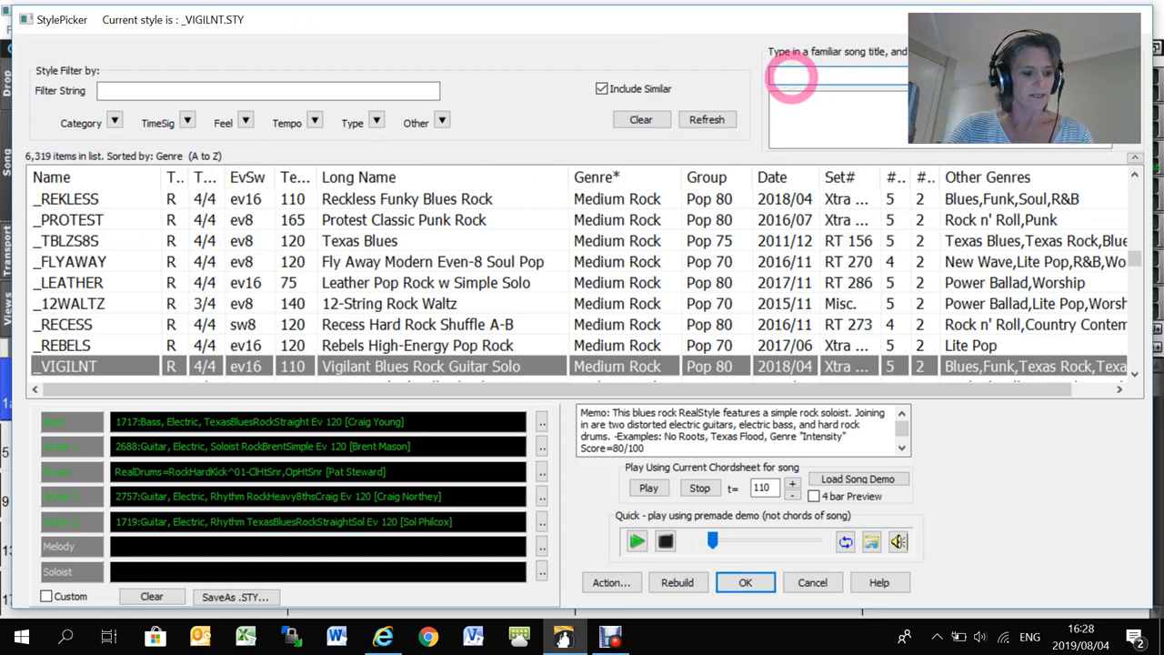
Step: Search the familiar song title box for 'professor', listing Bald Head and Mardi Gras In New Orleans
{"action": "type", "text": "pro"}
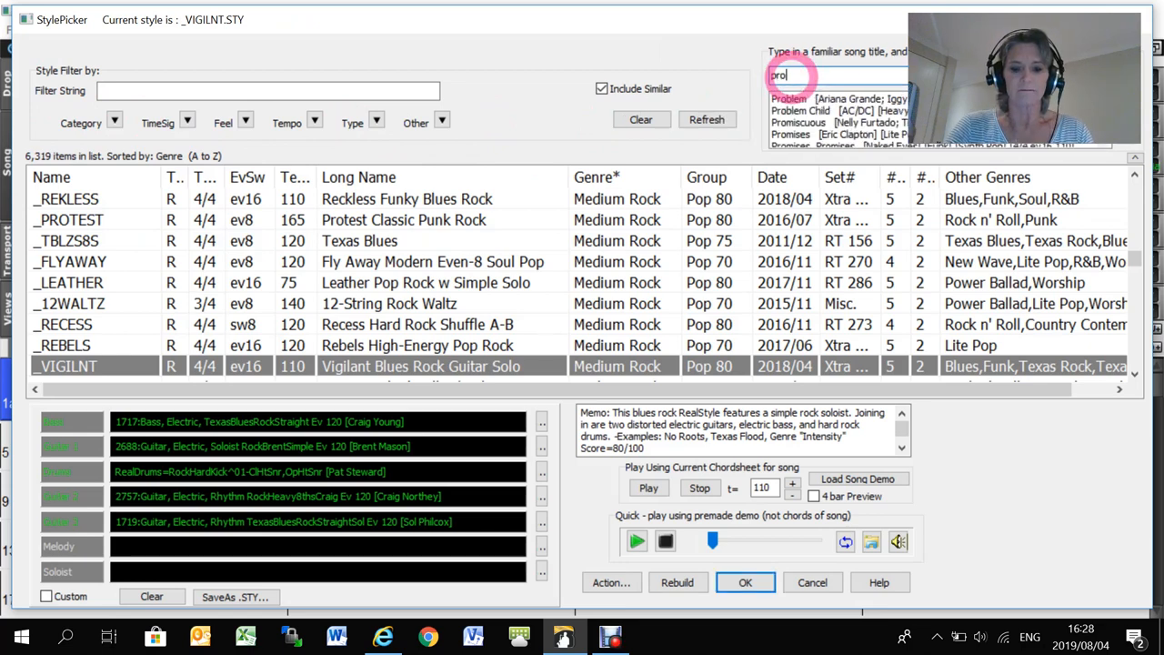
{"action": "type", "text": "fess"}
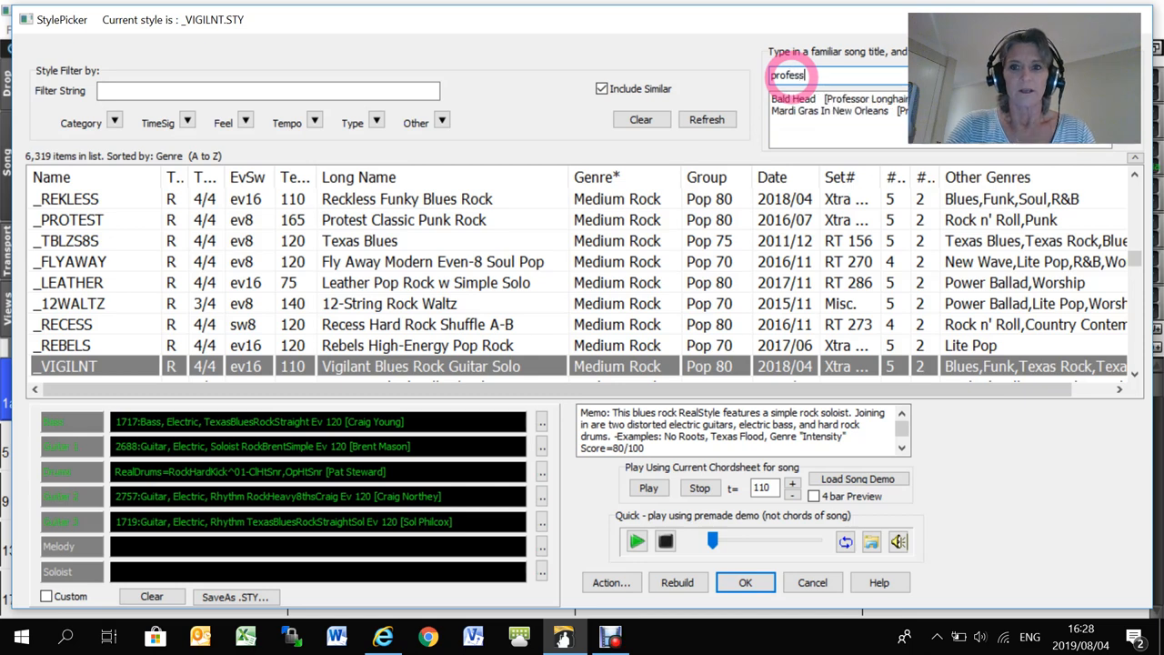
{"action": "type", "text": "or"}
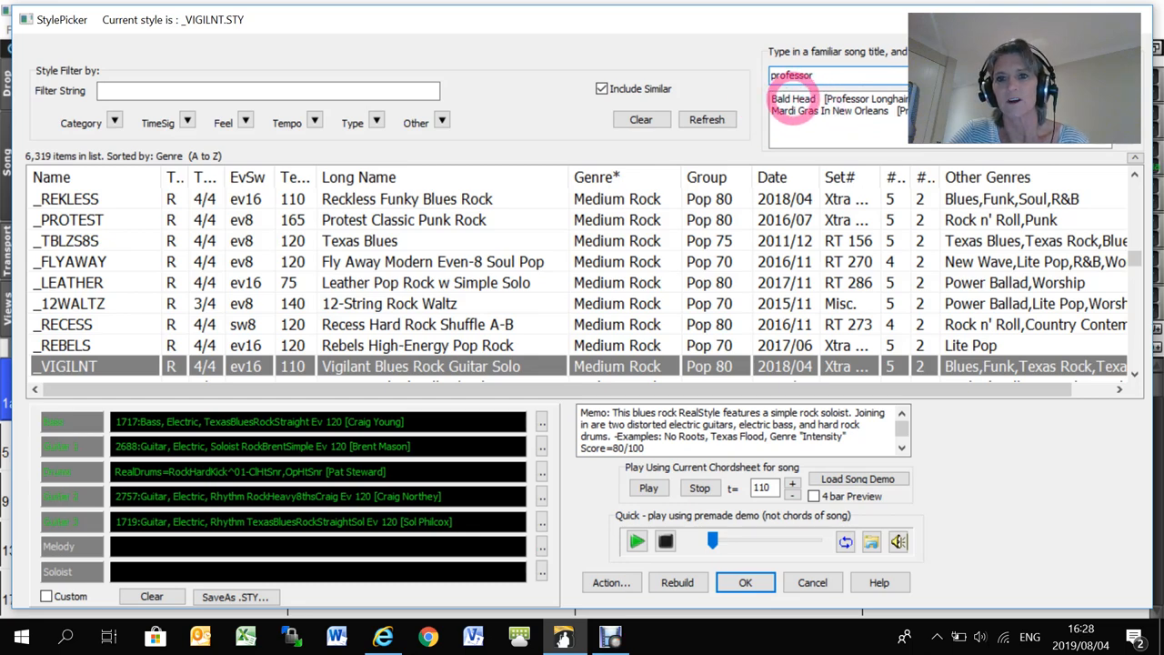
Step: Narrow styles to those suiting Bald Head and audition _BGSWRGS and _ROPING
{"action": "double_click", "coordinate": [837, 98]}
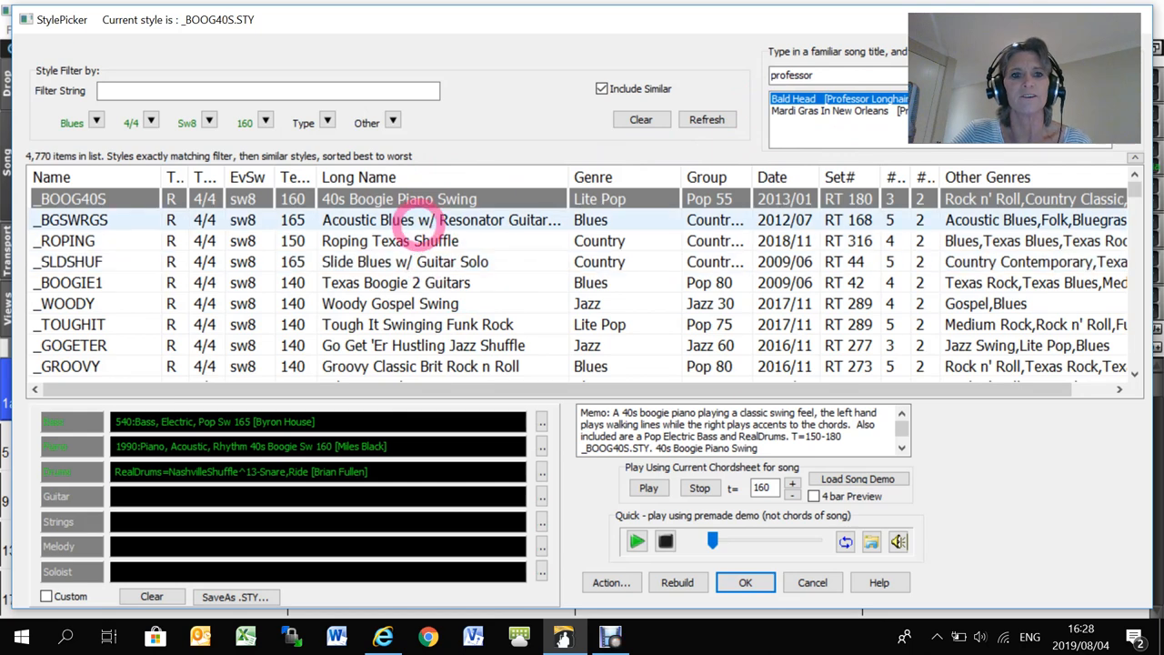
{"action": "left_click", "coordinate": [71, 219]}
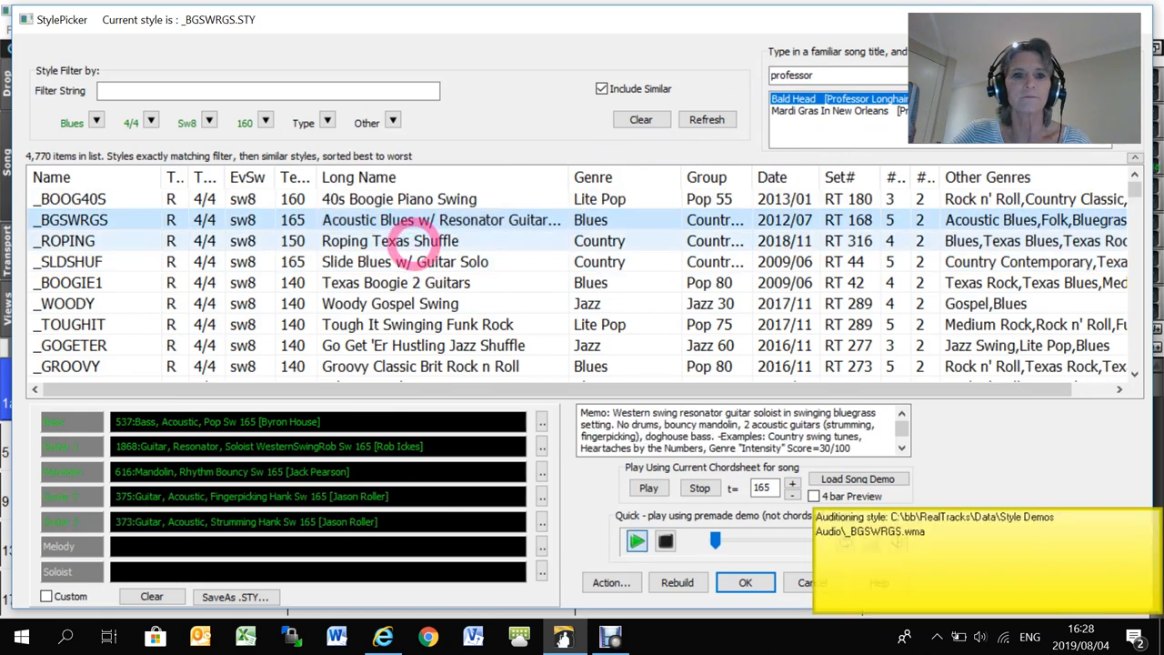
{"action": "left_click", "coordinate": [64, 240]}
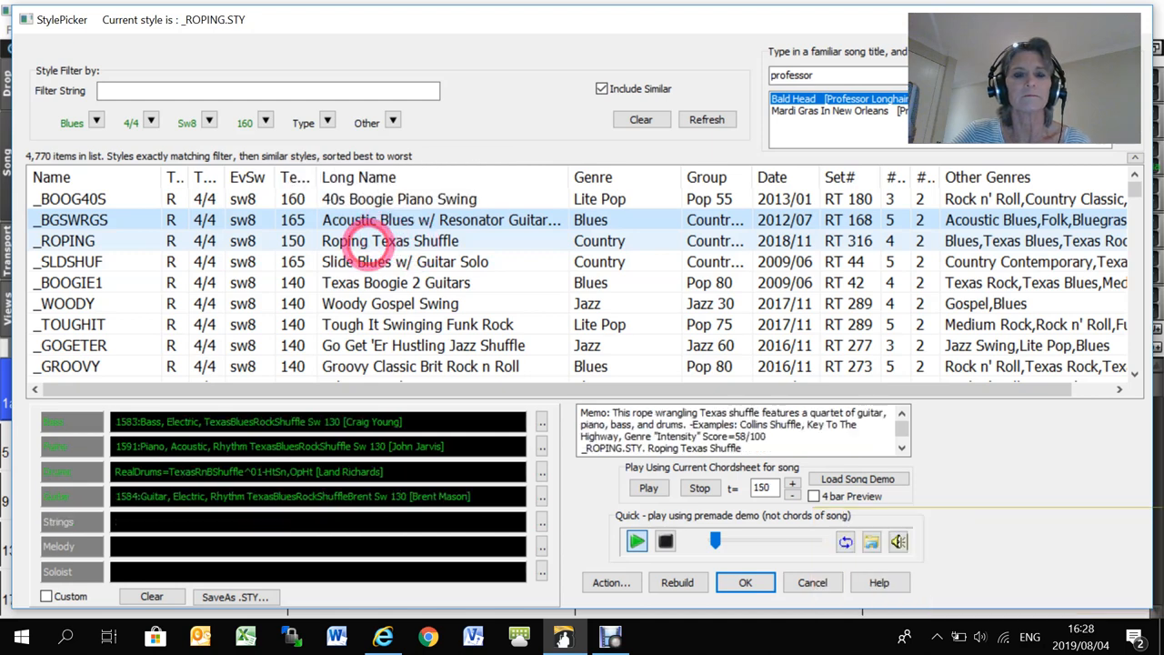
Step: Settle on the _BGSWRGS acoustic blues resonator style and load it into the song
{"action": "left_click", "coordinate": [700, 489]}
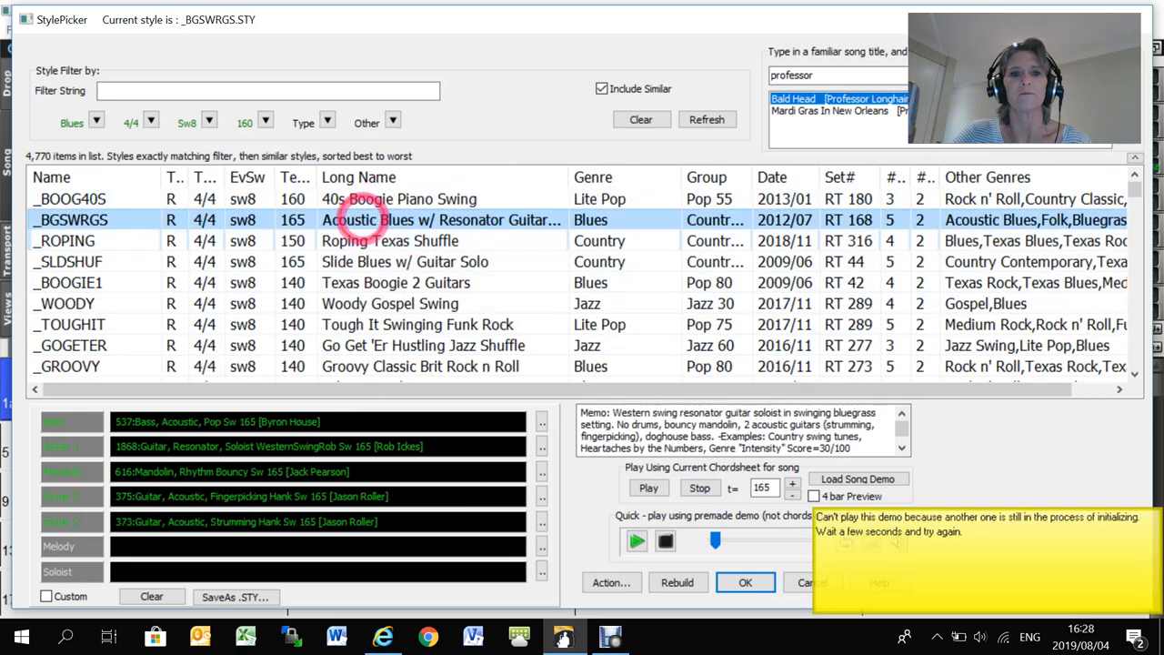
{"action": "left_click", "coordinate": [745, 583]}
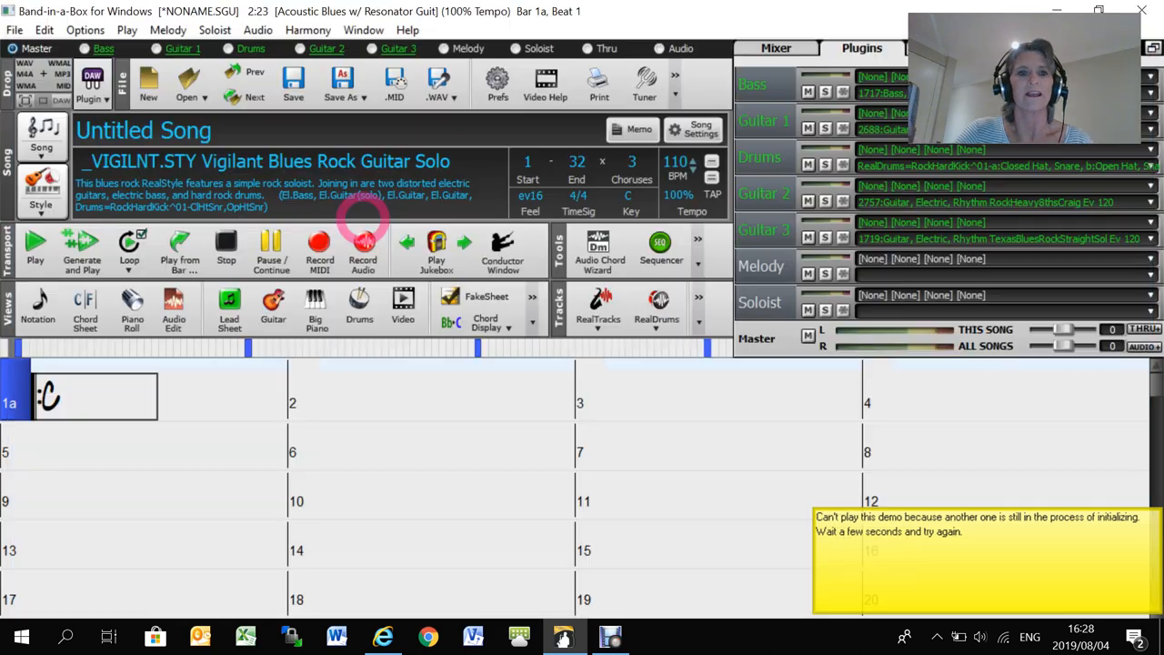